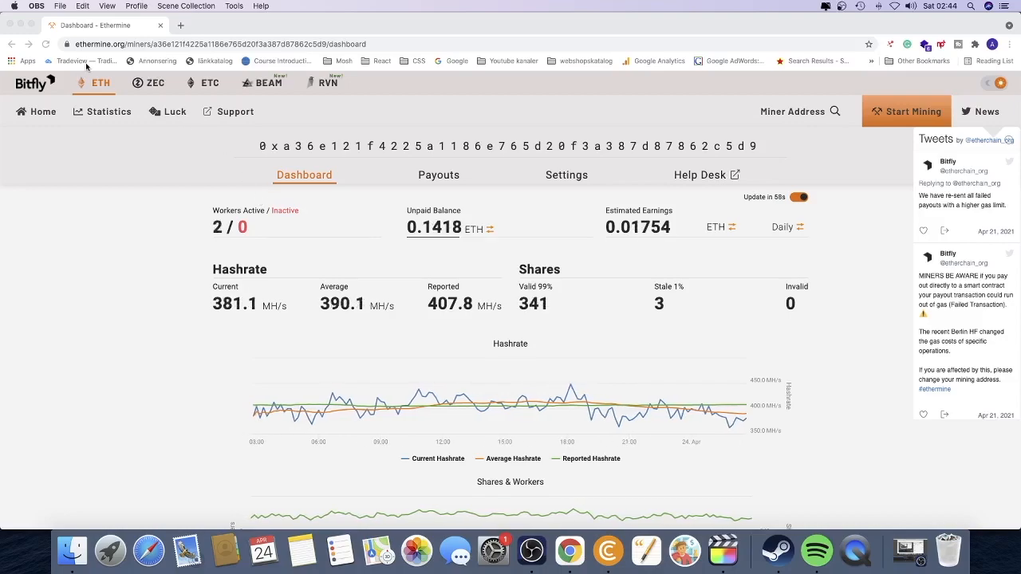
mouse_move(160, 94)
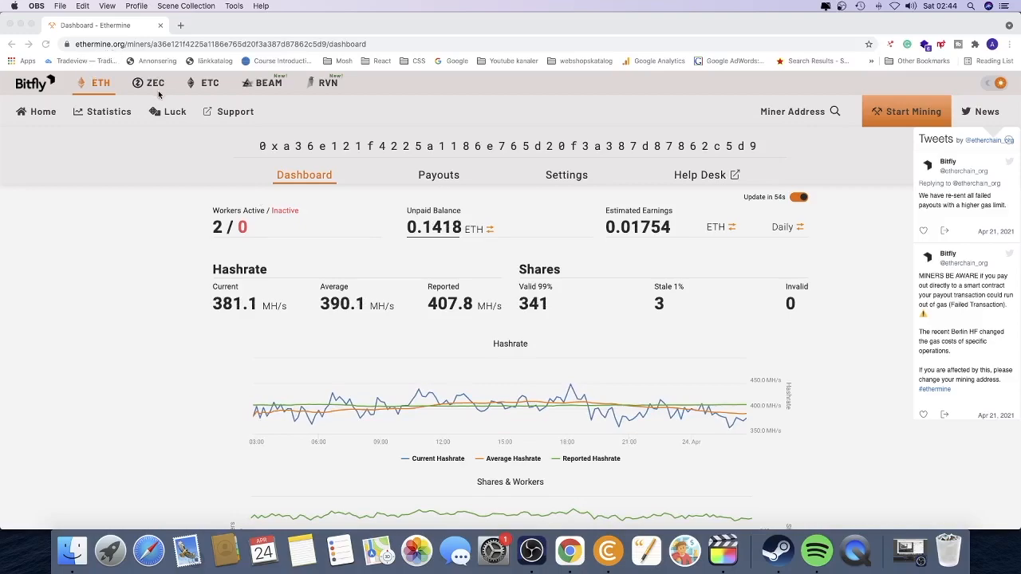
mouse_move(454, 448)
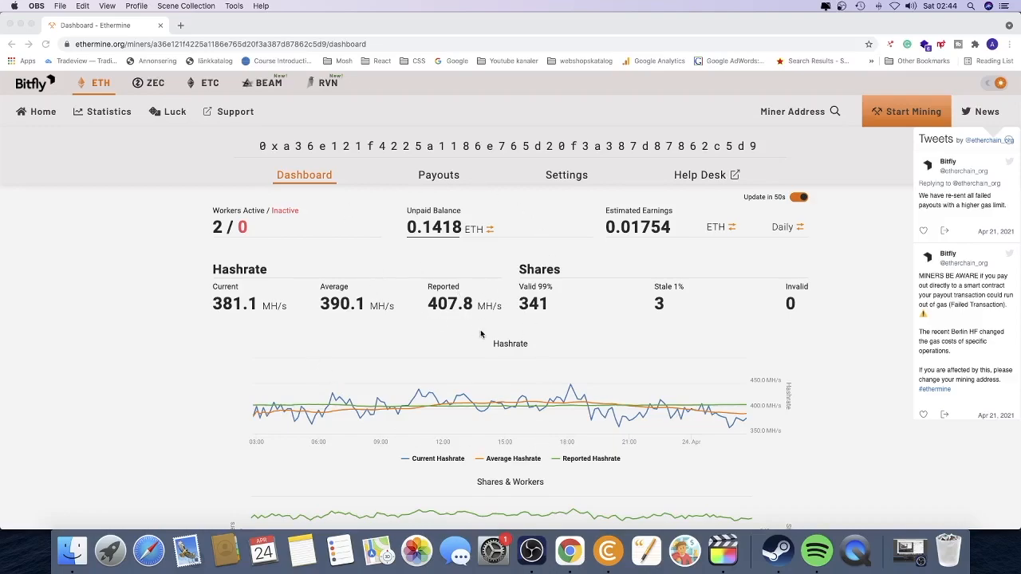
mouse_move(490, 333)
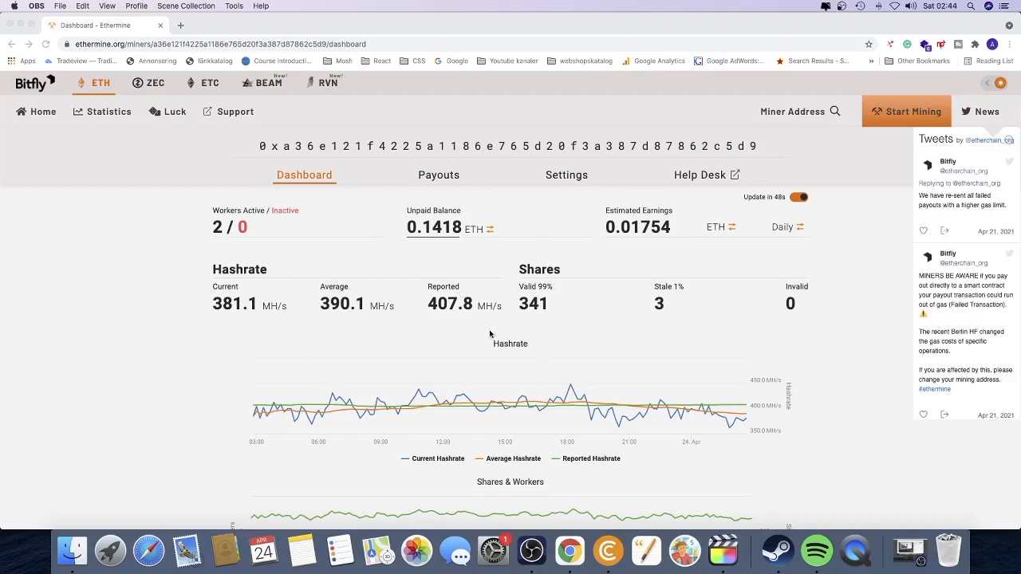
Step: Scroll down to the Active Workers table listing rig-earth (238.8 MH/s) and rig-mars (169.0 MH/s)
scroll("down", 3)
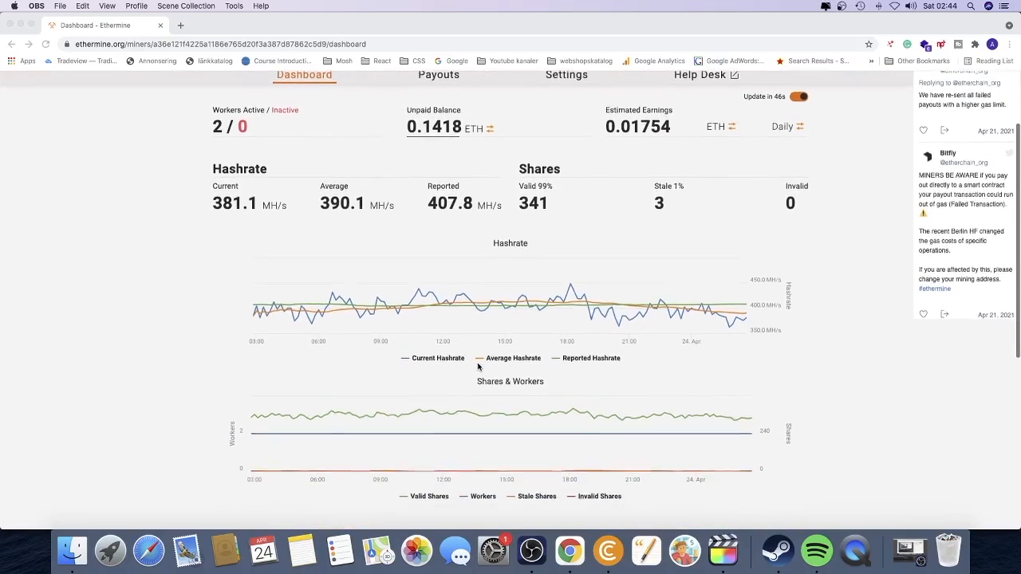
scroll("down", 3)
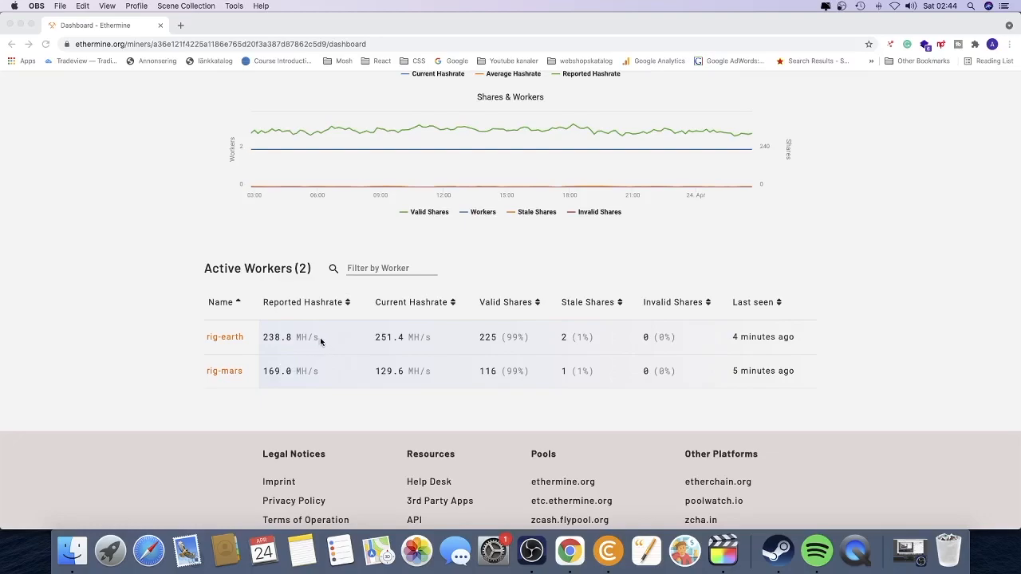
mouse_move(198, 340)
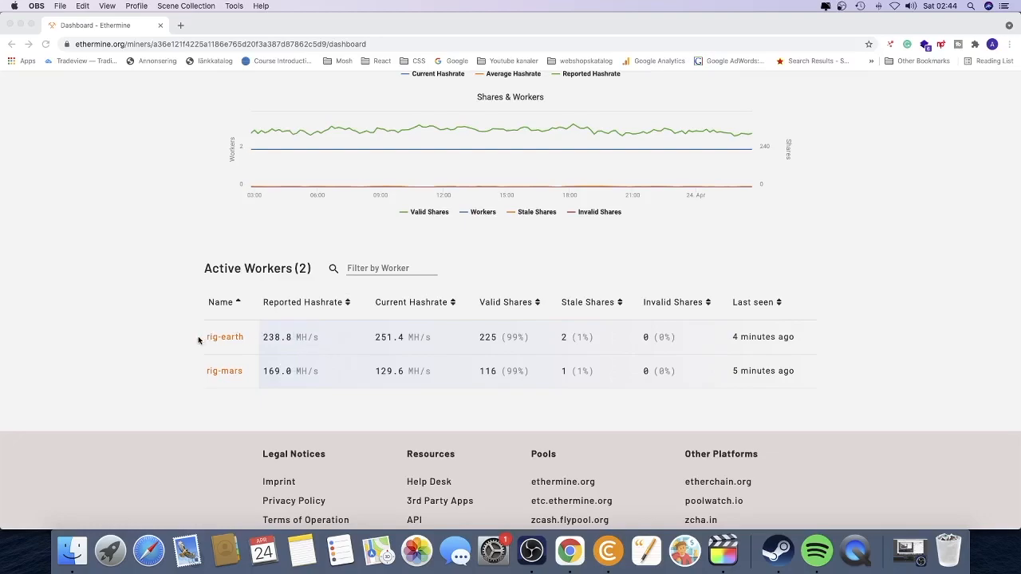
mouse_move(242, 344)
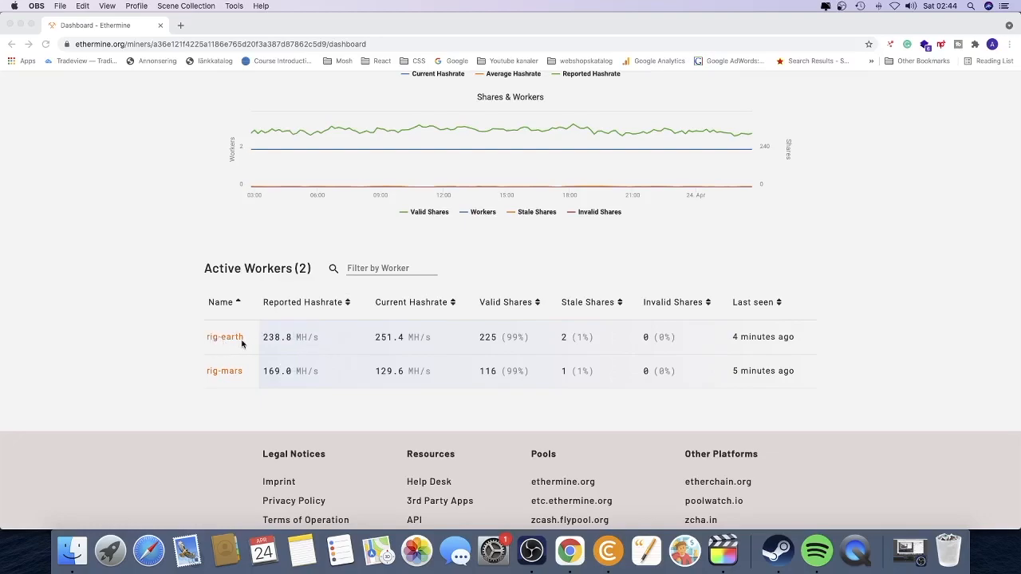
mouse_move(265, 345)
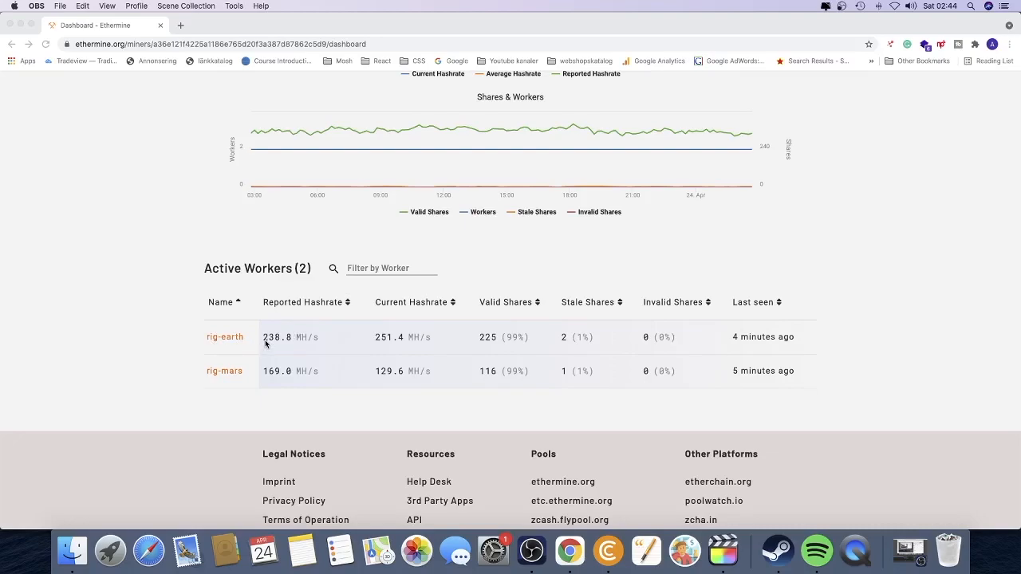
mouse_move(294, 347)
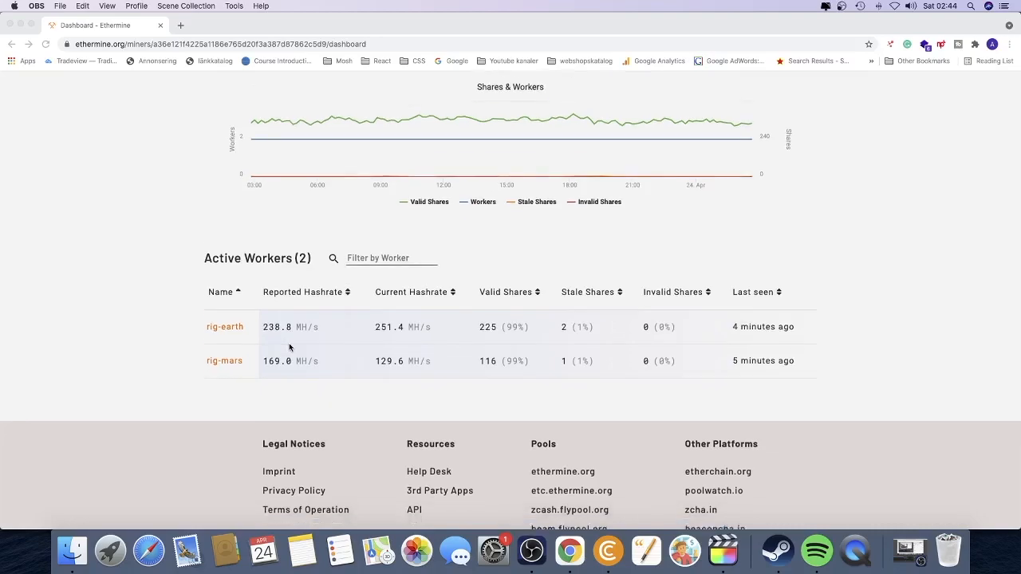
scroll("down", 3)
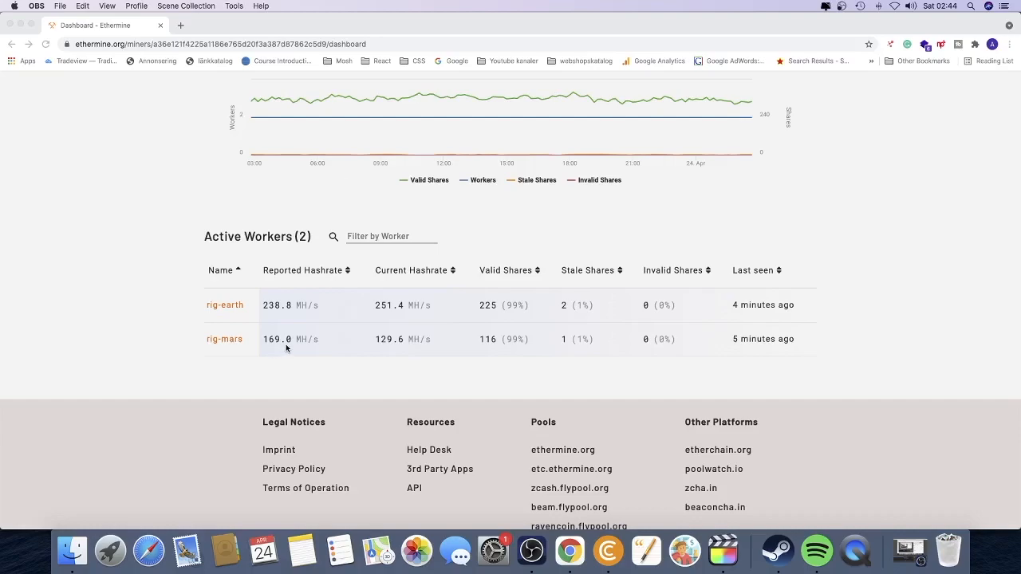
mouse_move(326, 342)
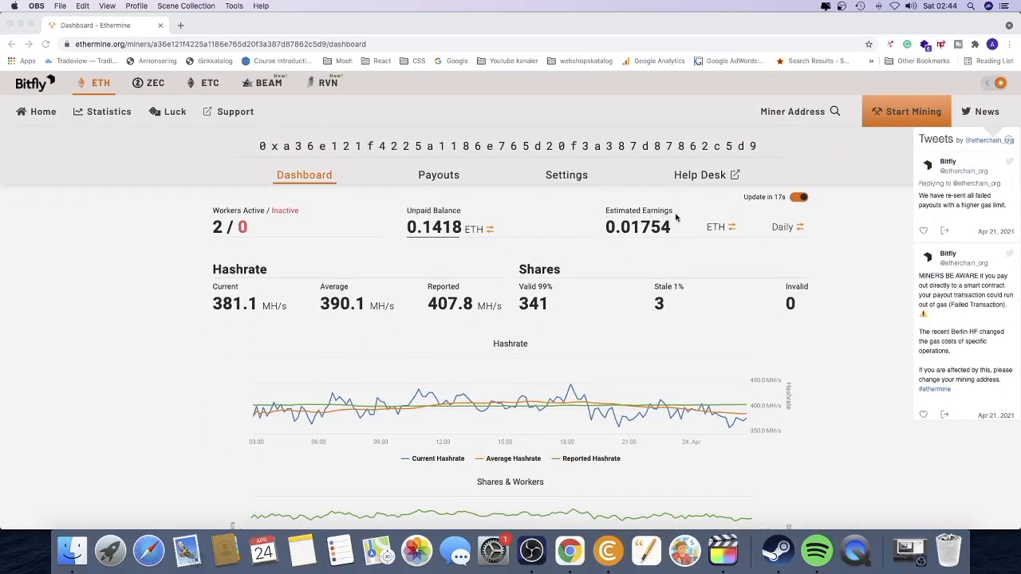
mouse_move(624, 240)
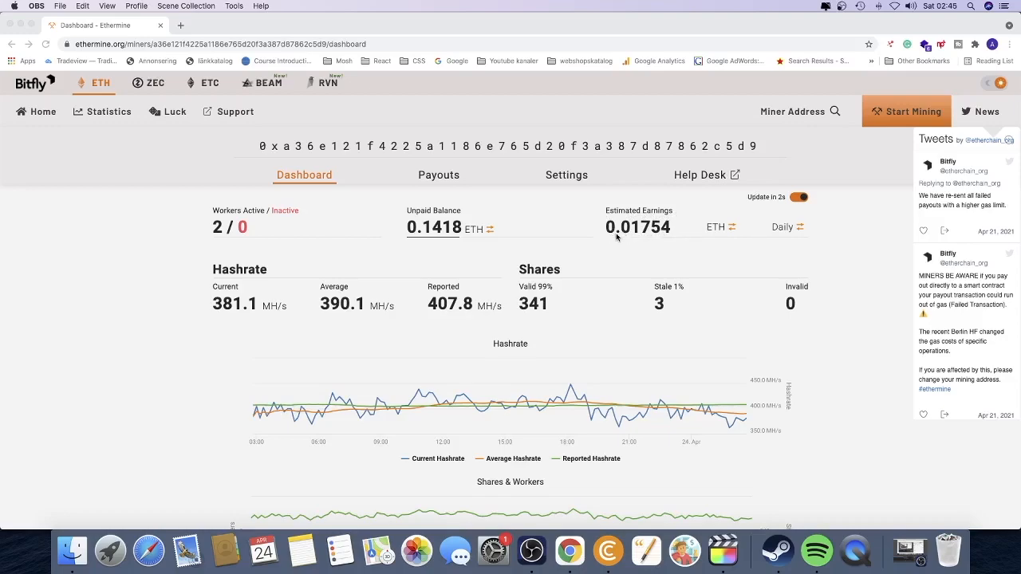
mouse_move(622, 236)
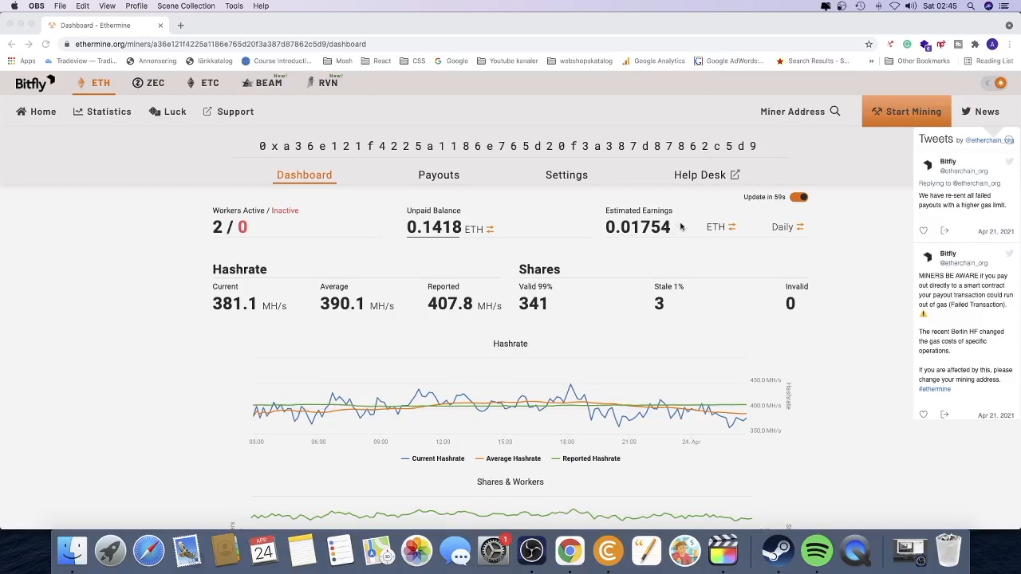
mouse_move(746, 234)
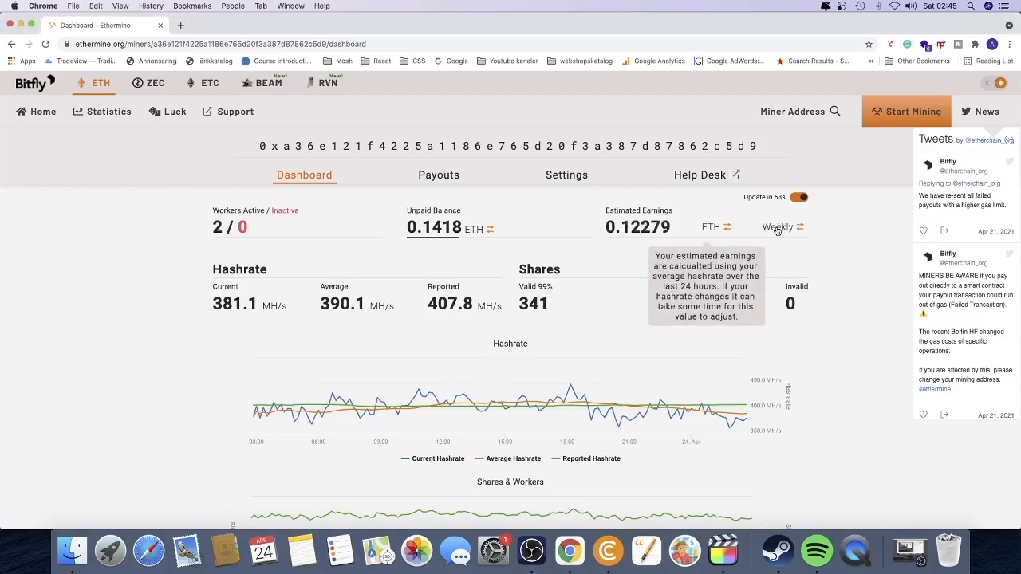
Step: Cycle the Estimated Earnings period from Daily through Weekly to Monthly (0.53357 ETH)
left_click(777, 227)
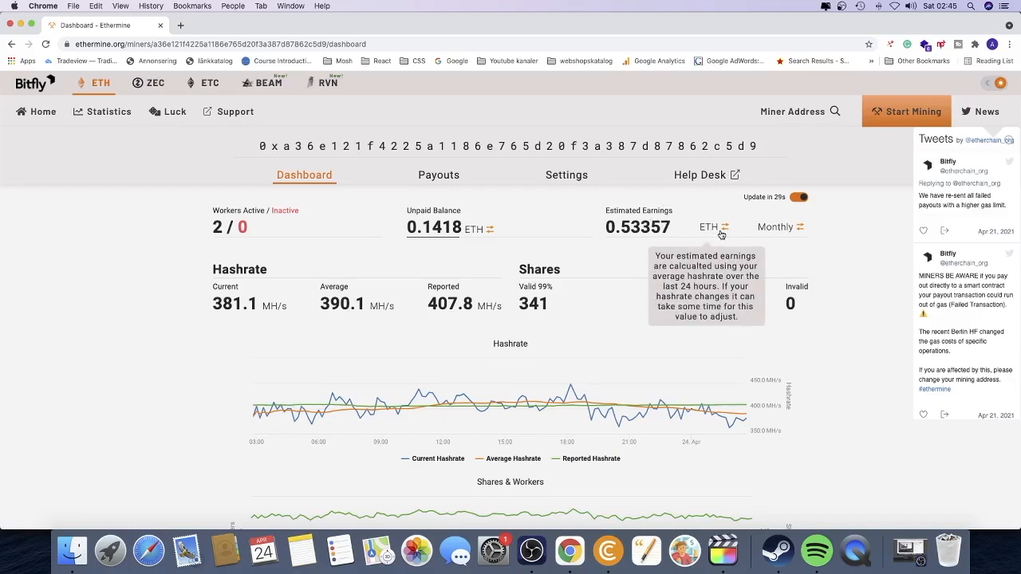
mouse_move(439, 174)
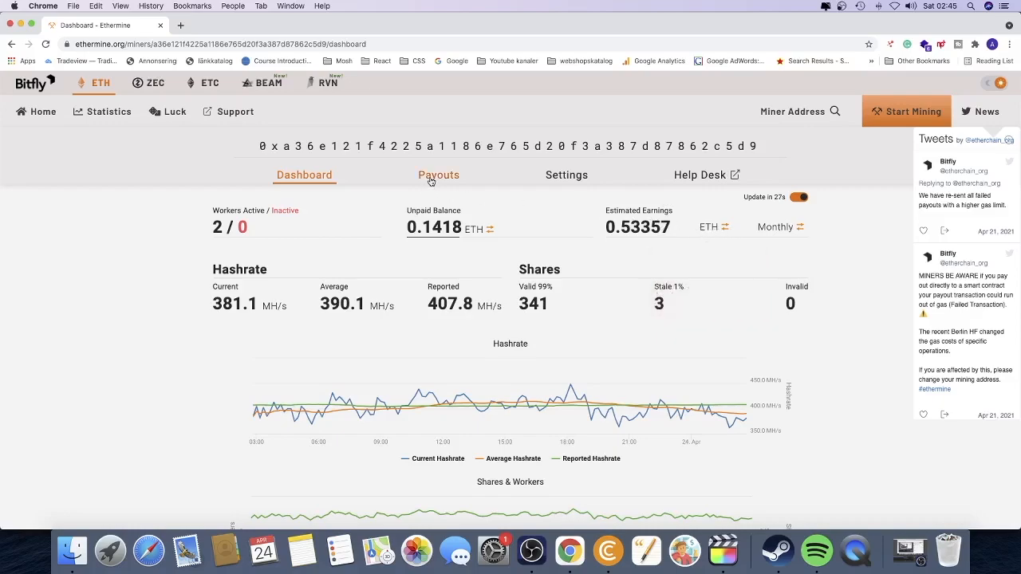
Step: Go to the Payouts page with its Last 100 Payouts chart ending at 0.12241 ETH on Apr 17
left_click(439, 173)
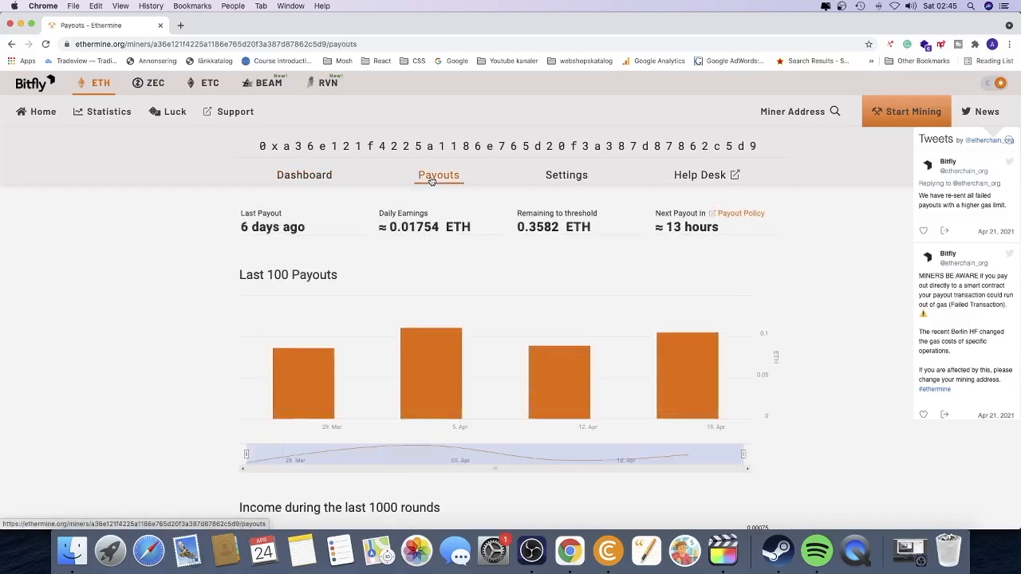
mouse_move(686, 351)
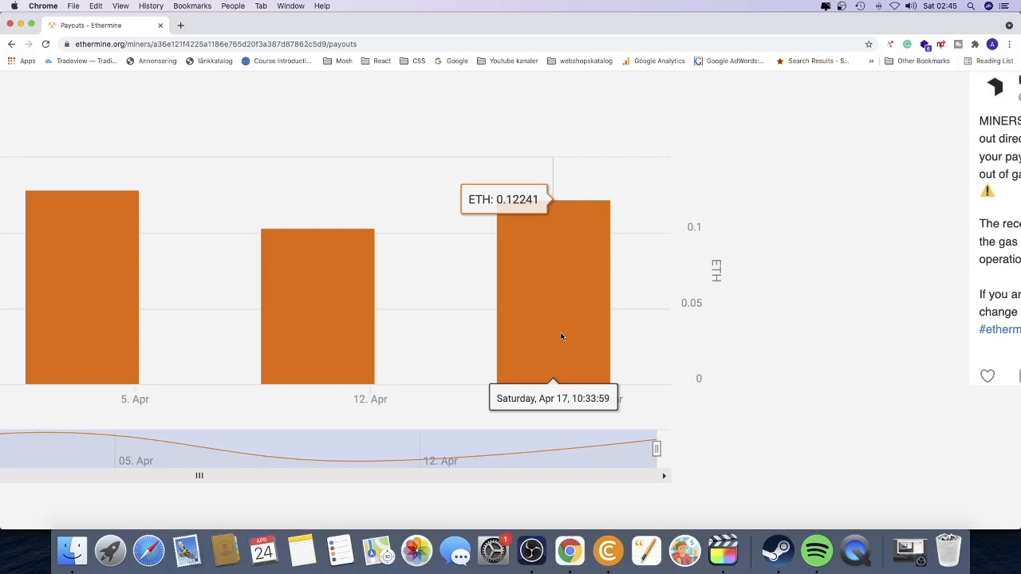
mouse_move(558, 344)
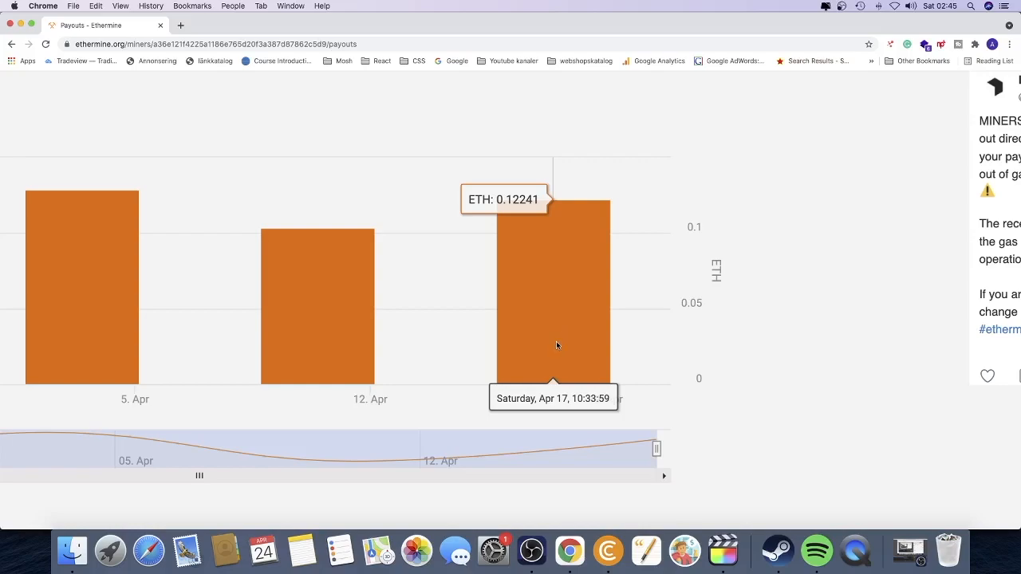
mouse_move(559, 347)
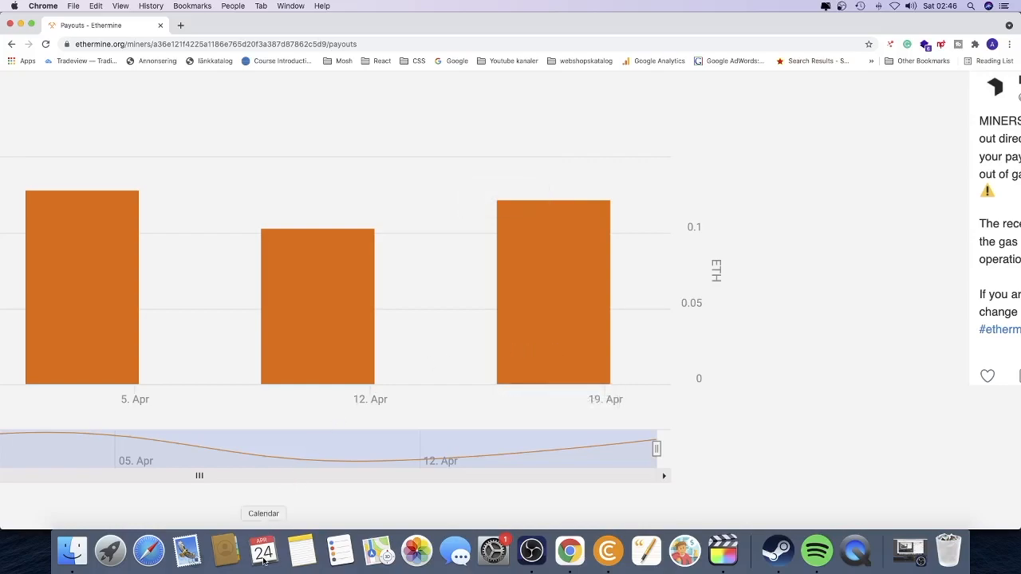
Step: Launch Calendar from the Dock showing April 2021 over the payouts page
left_click(264, 550)
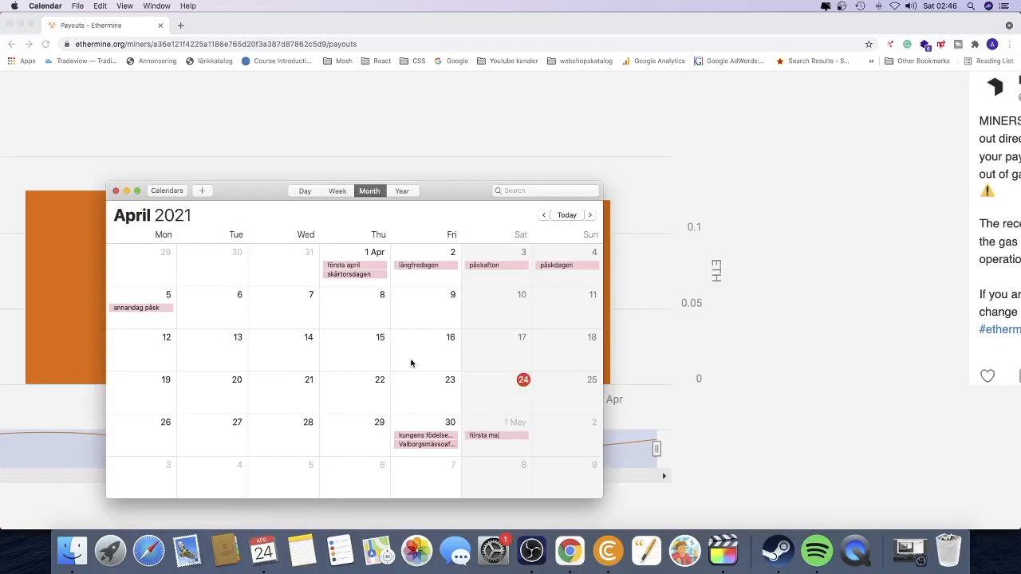
mouse_move(509, 354)
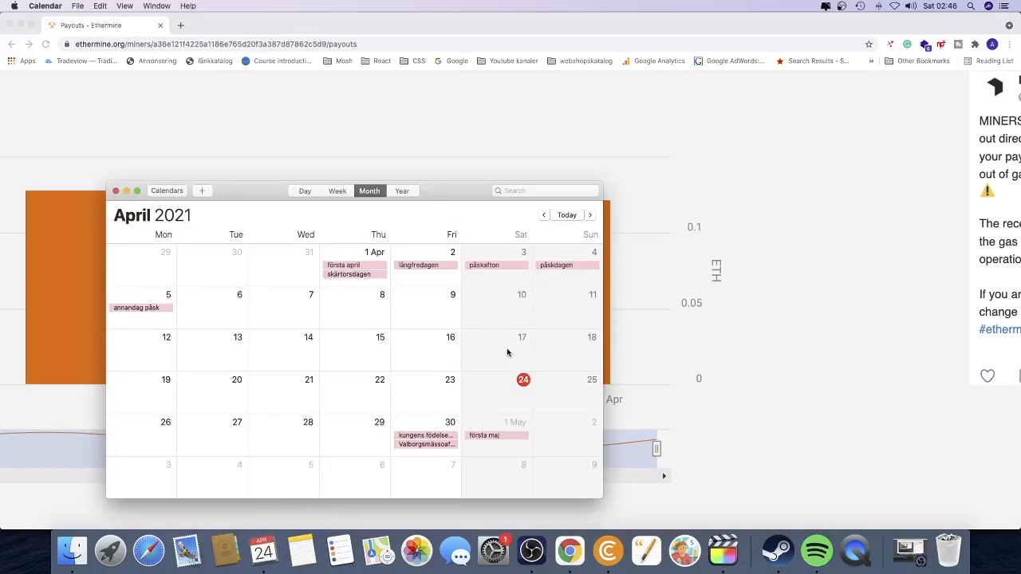
mouse_move(504, 351)
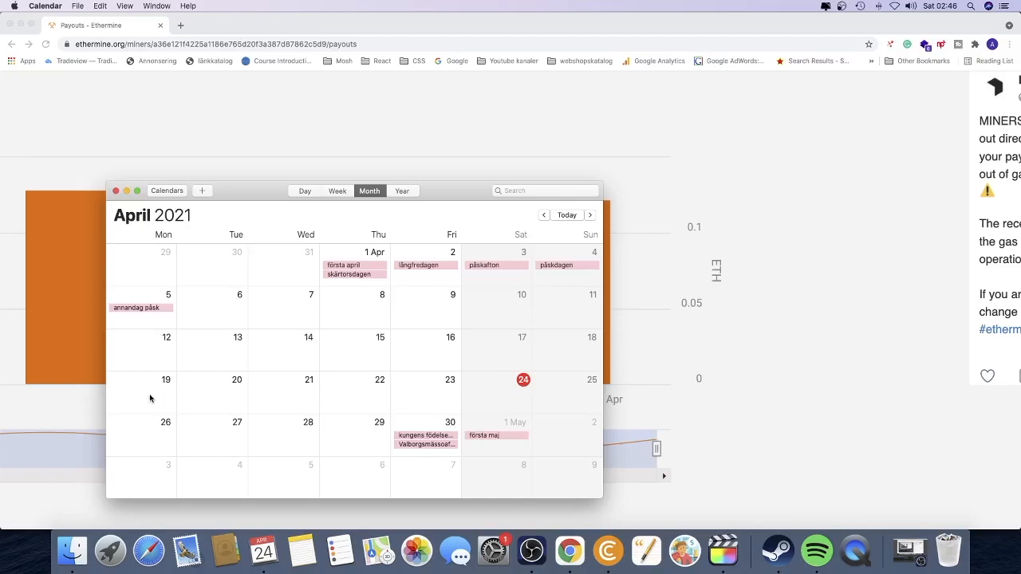
mouse_move(430, 393)
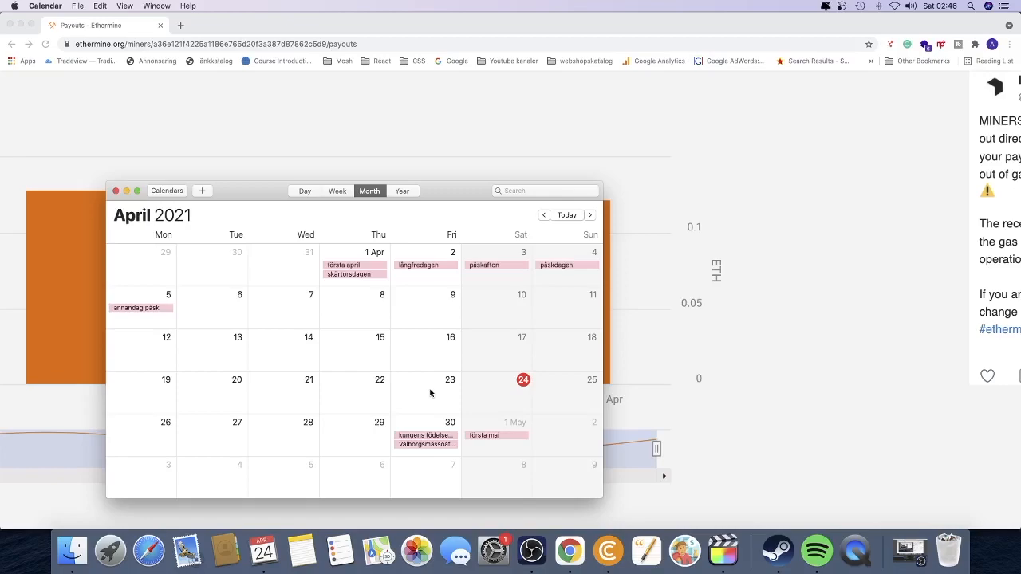
mouse_move(437, 395)
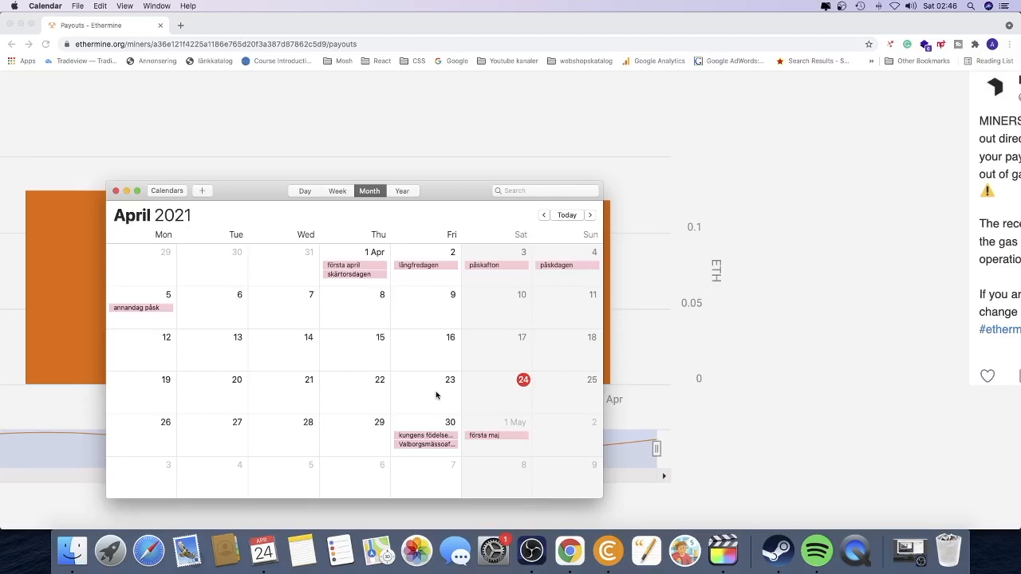
mouse_move(447, 389)
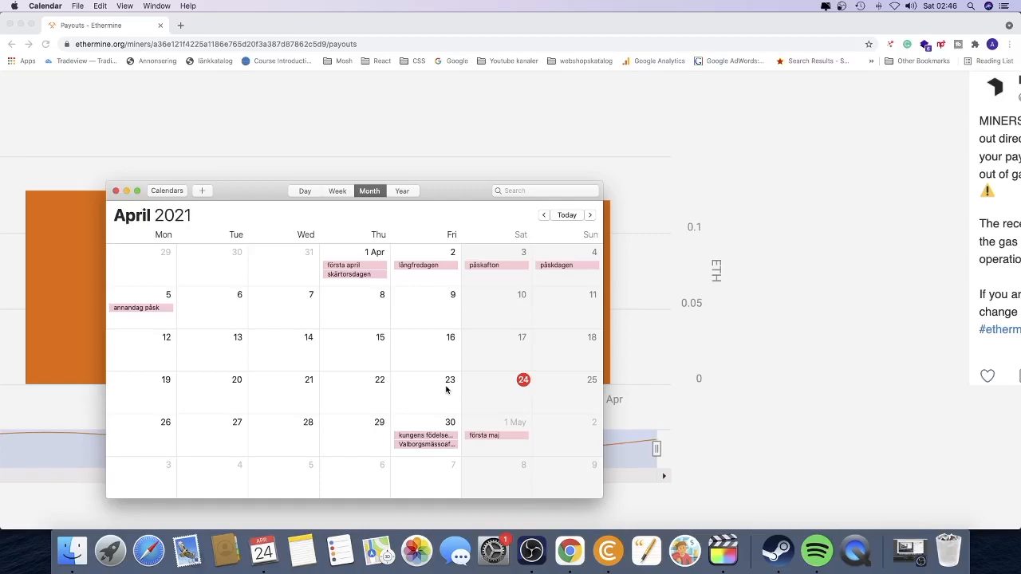
mouse_move(444, 399)
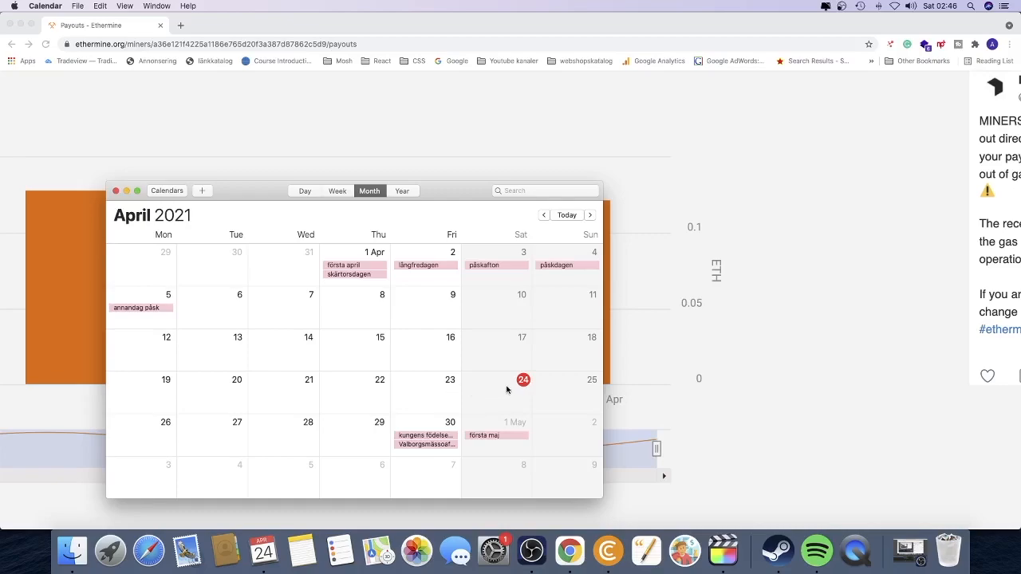
mouse_move(115, 193)
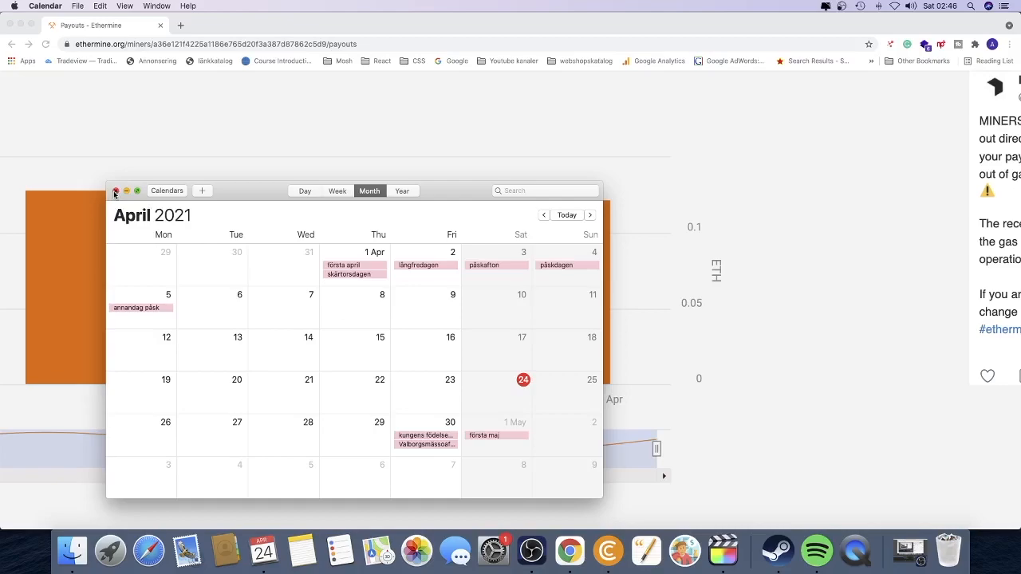
Step: Close Calendar and launch Calculator via a Spotlight search for 'calculator'
left_click(115, 192)
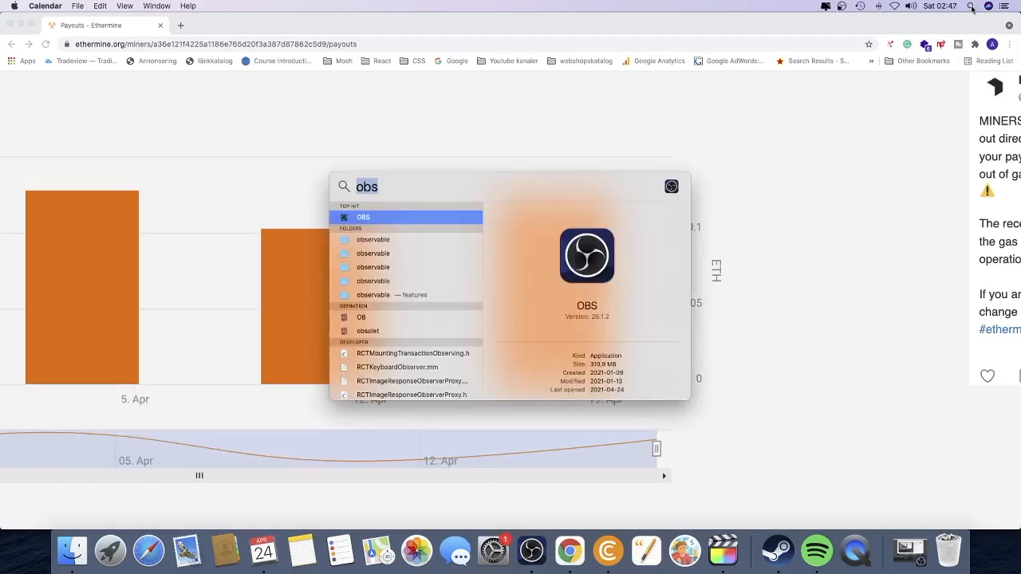
type("calculator")
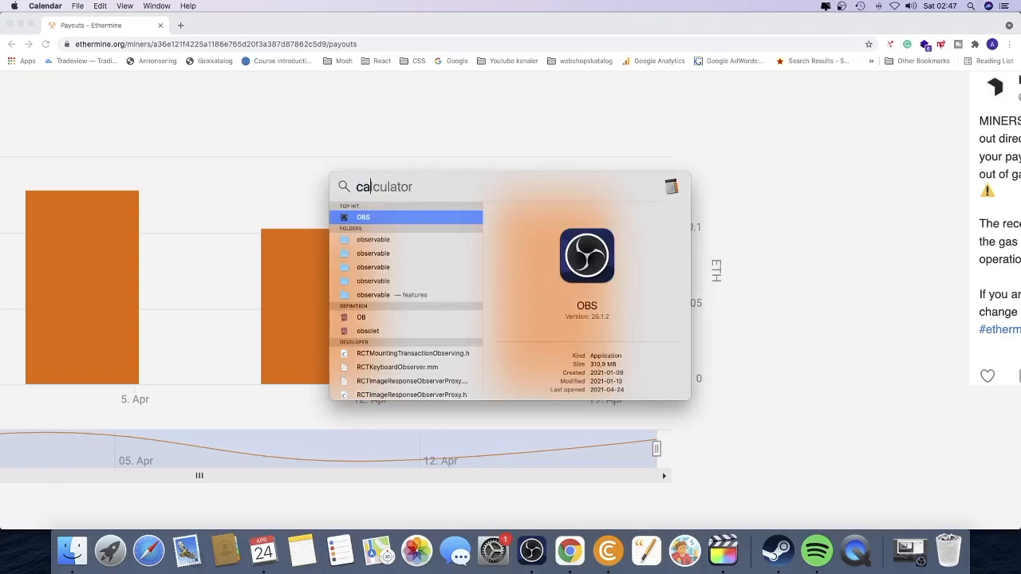
type("lculator")
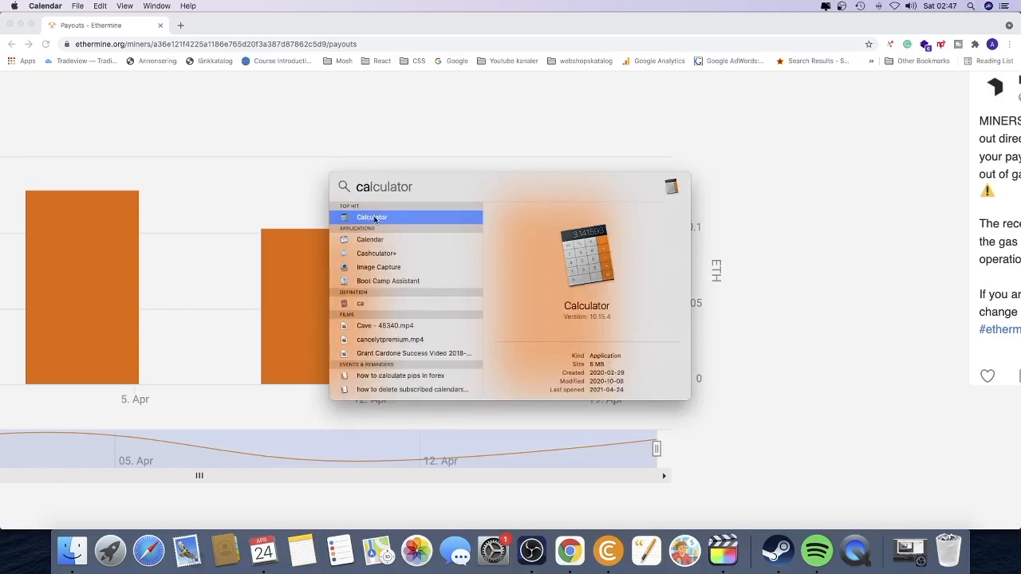
left_click(370, 217)
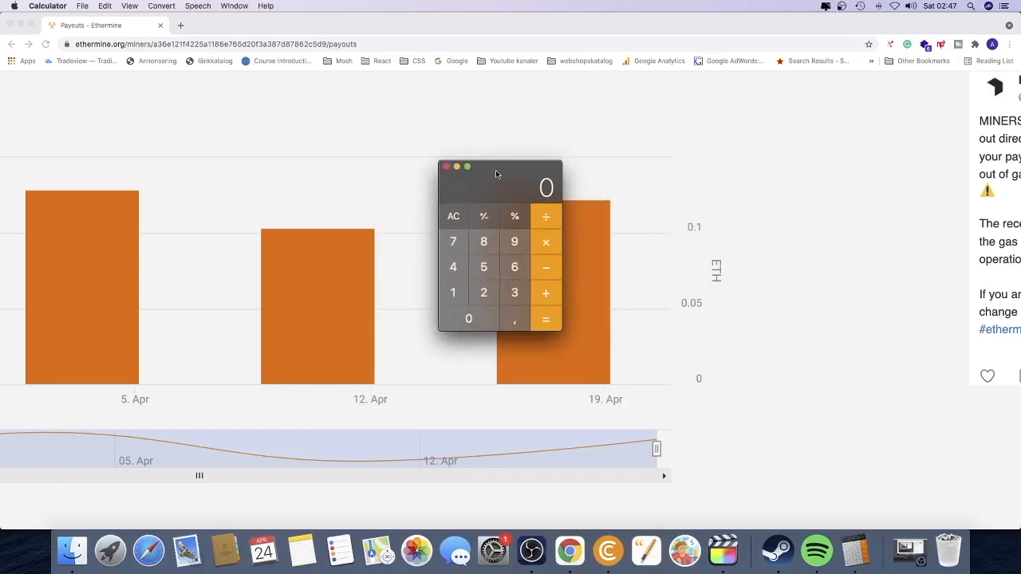
Step: Enter 24 days and an operator in Calculator, then return to the Ethermine payouts page
left_click(514, 268)
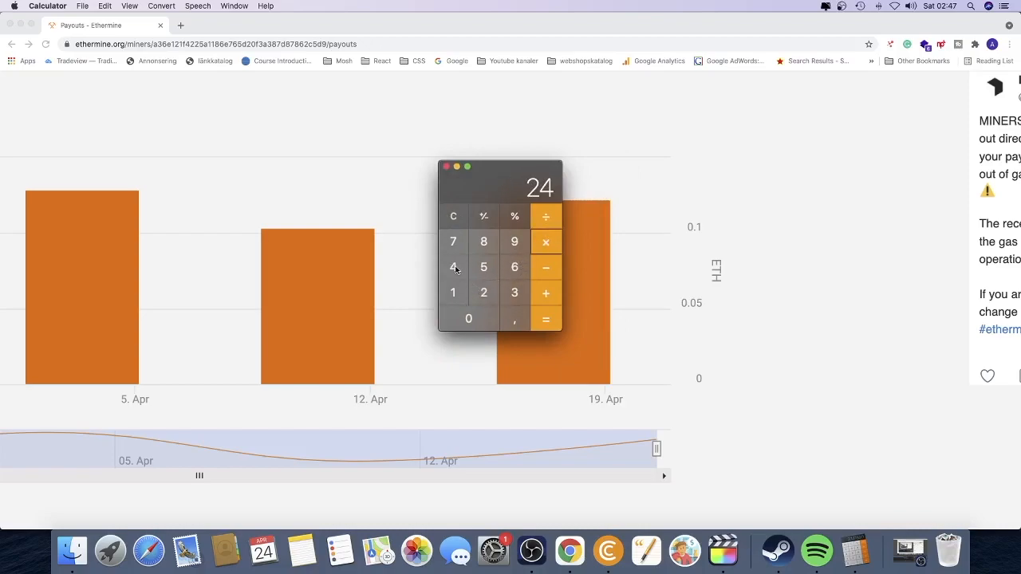
left_click(453, 294)
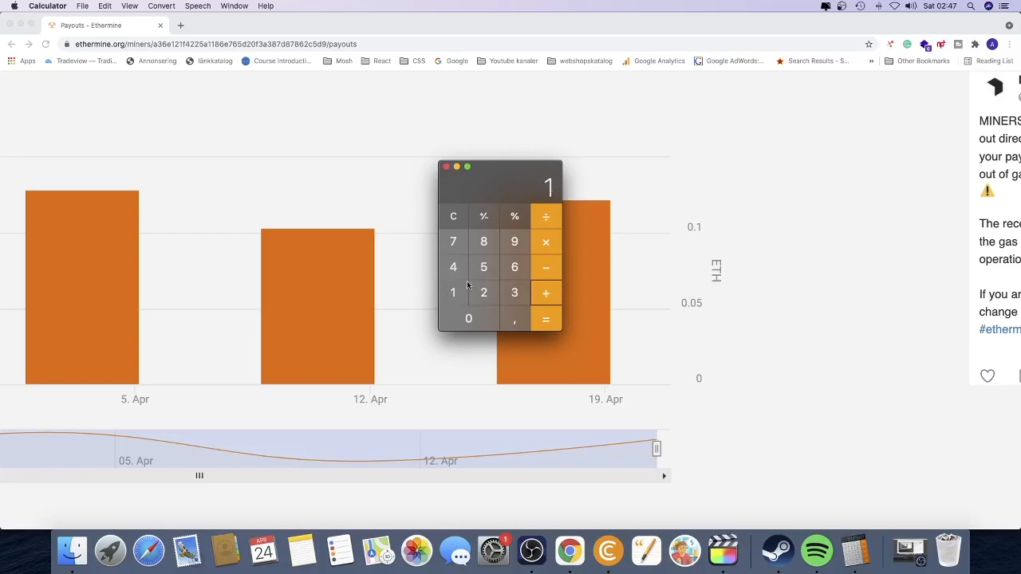
left_click(545, 319)
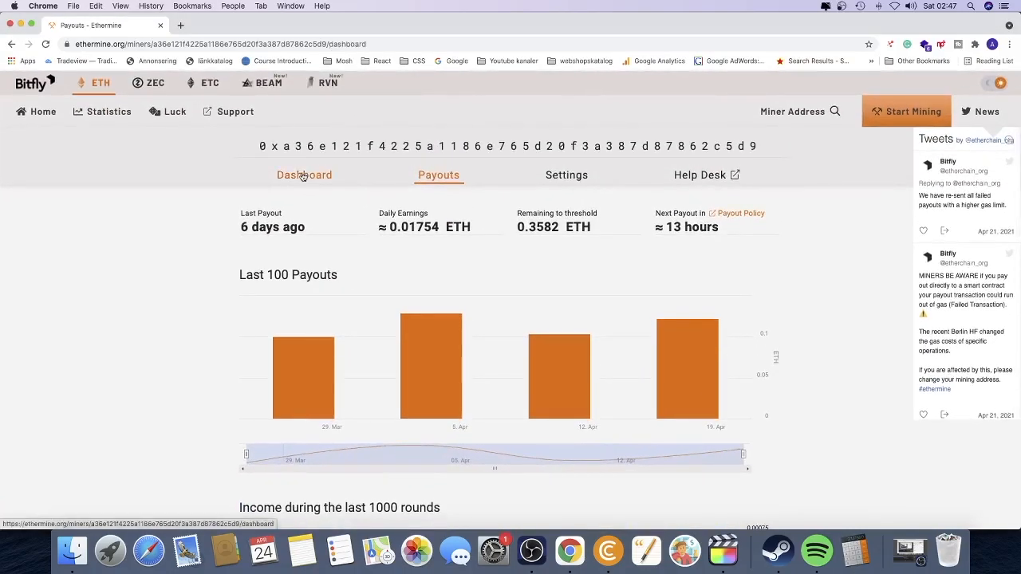
Step: On the Dashboard, switch Unpaid Balance and Estimated Earnings to USD (332.28 and 41.08)
left_click(303, 173)
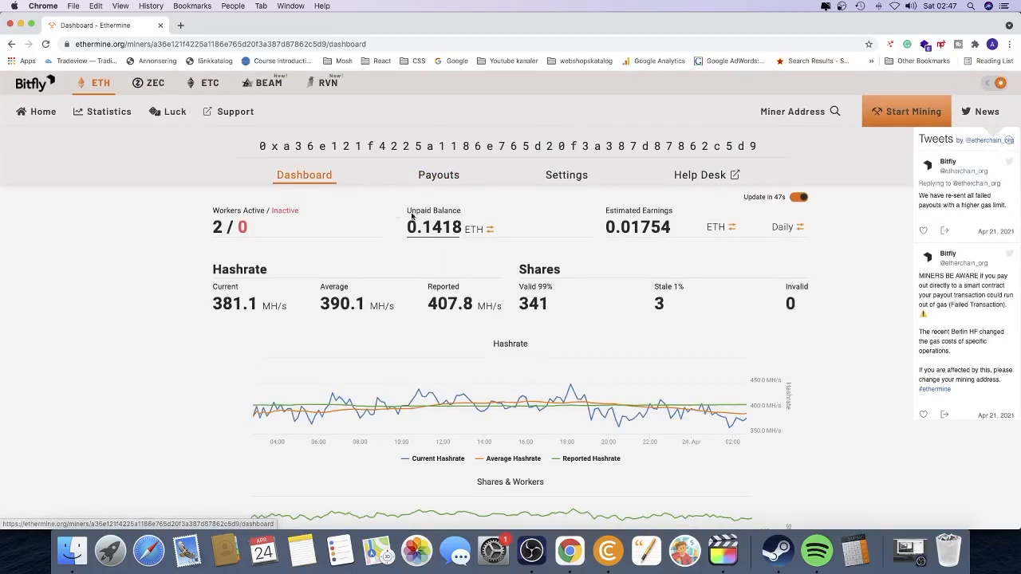
mouse_move(488, 230)
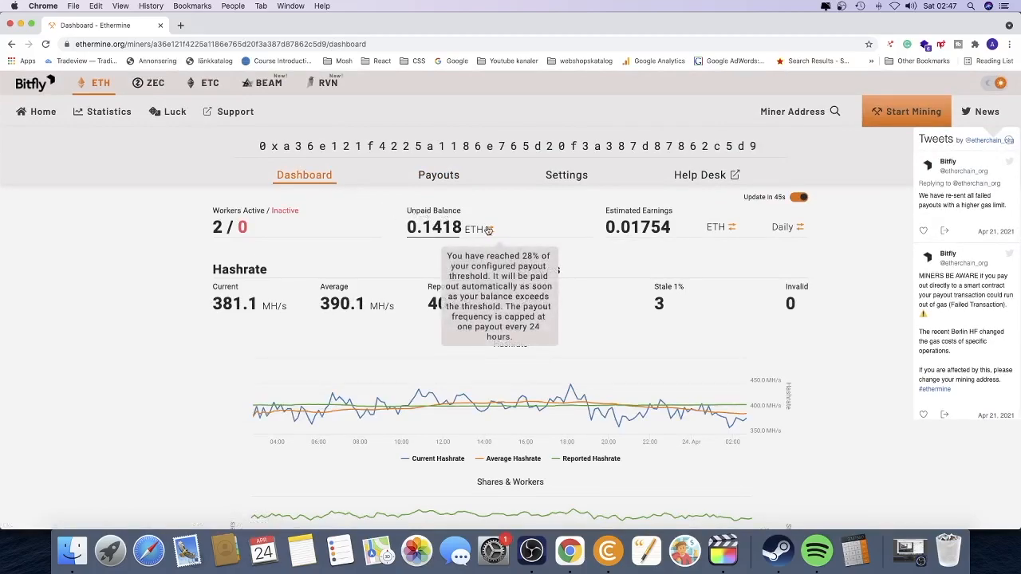
mouse_move(718, 227)
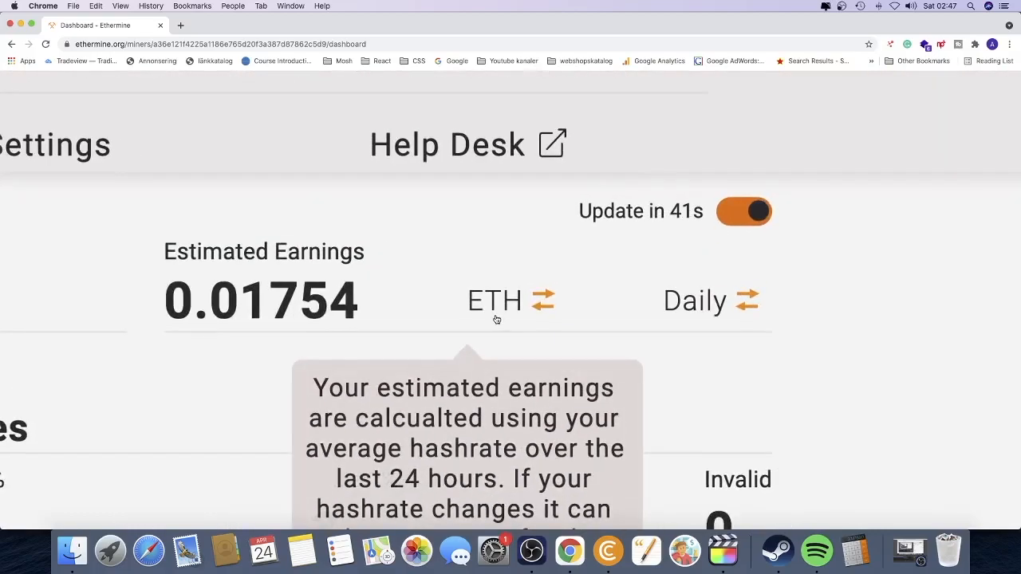
mouse_move(495, 303)
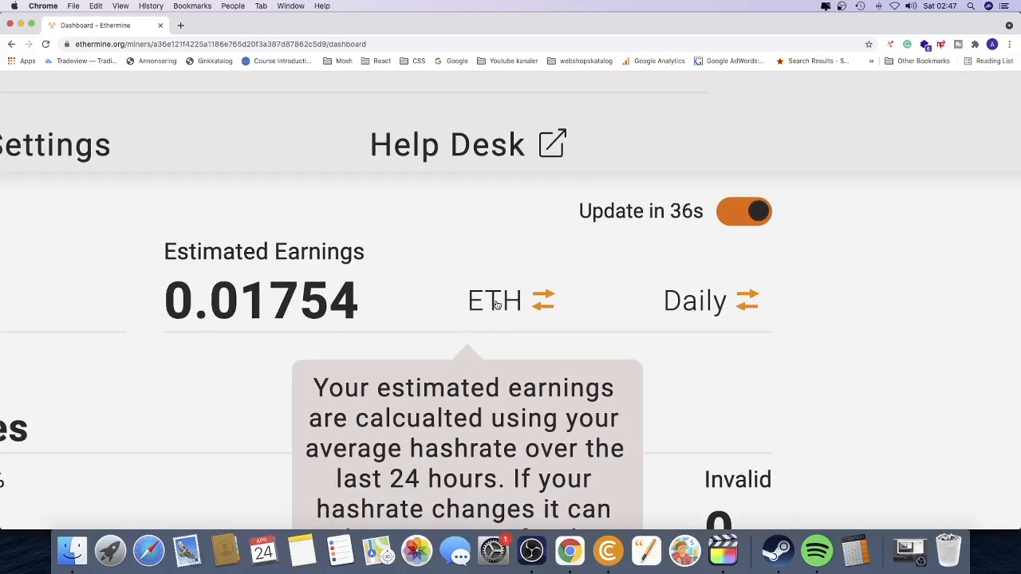
left_click(541, 299)
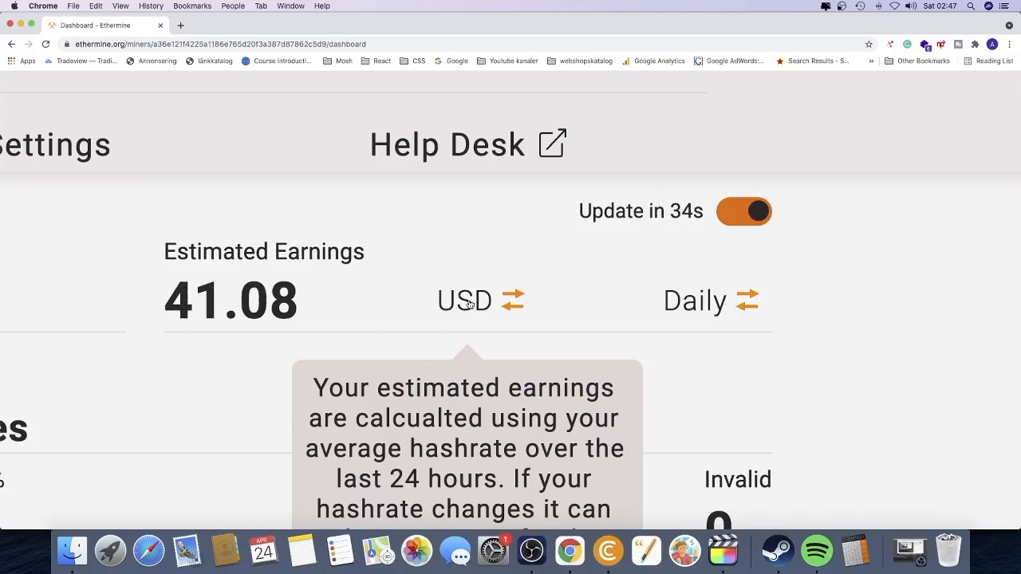
scroll("left", 3)
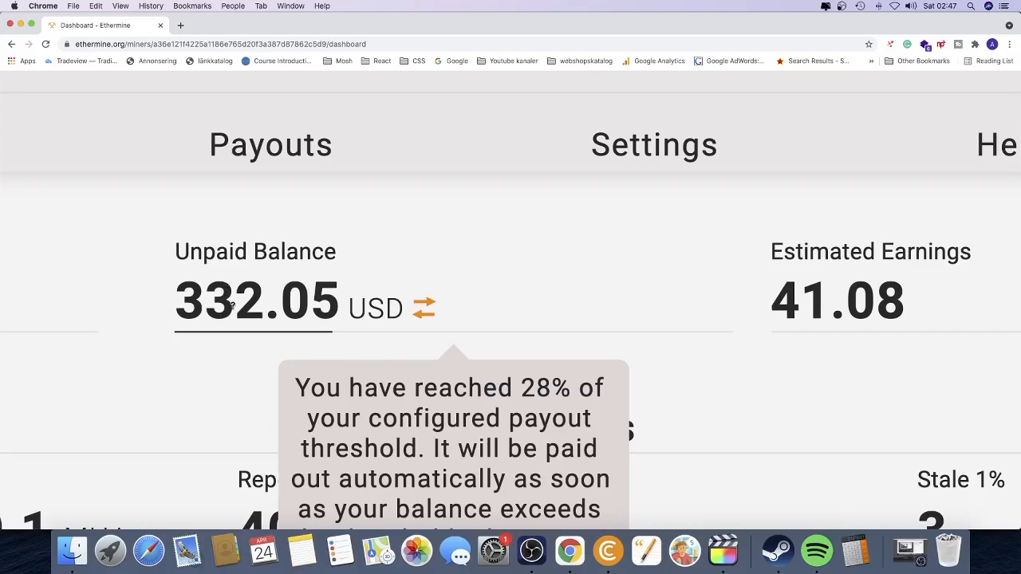
mouse_move(429, 301)
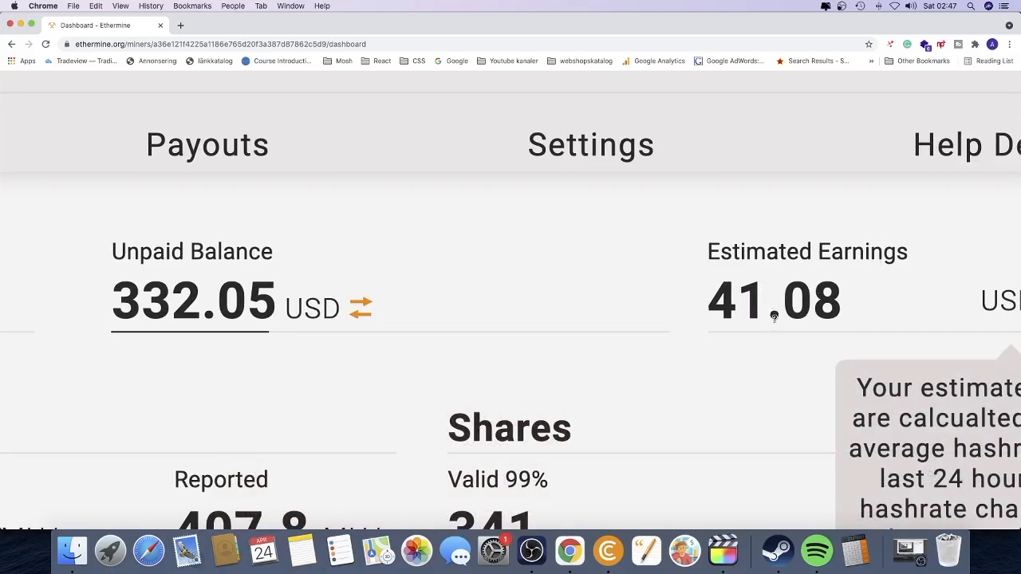
scroll("right", 3)
type("332,2")
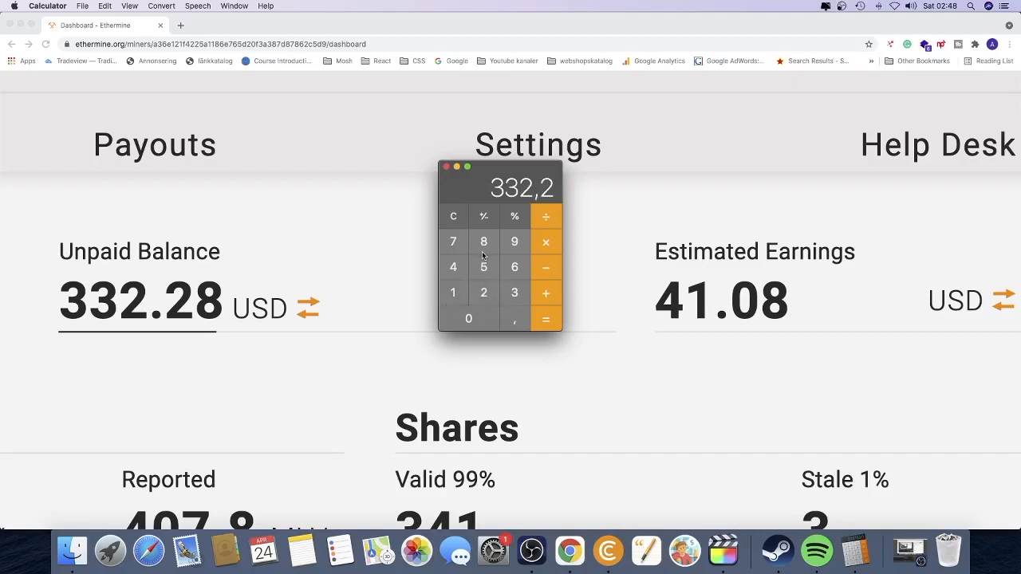
Step: Compute 332.28 ÷ 160 = 2.07675, then × 24 and × 30 toward the 1495.26 monthly figure
left_click(483, 243)
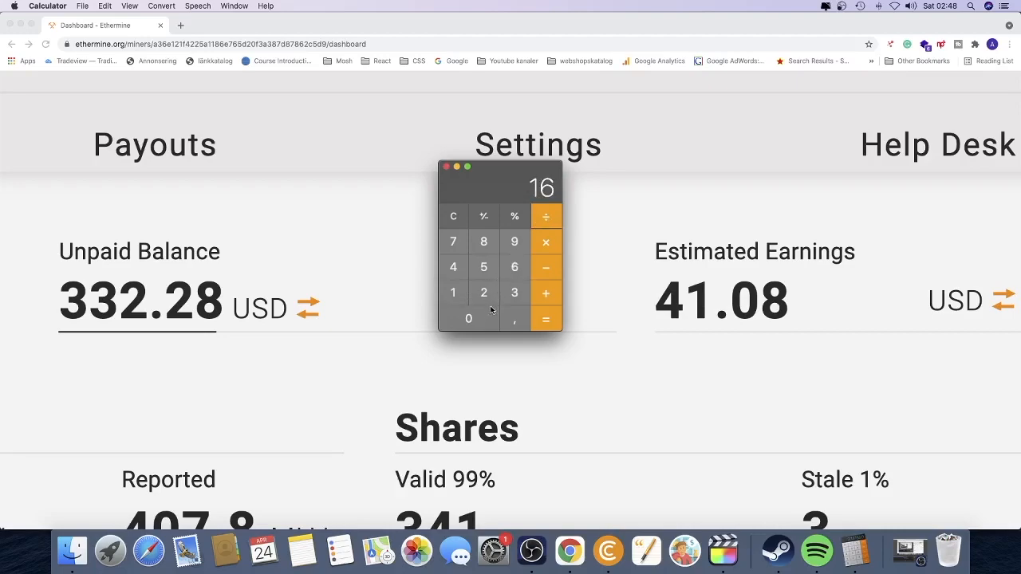
left_click(545, 319)
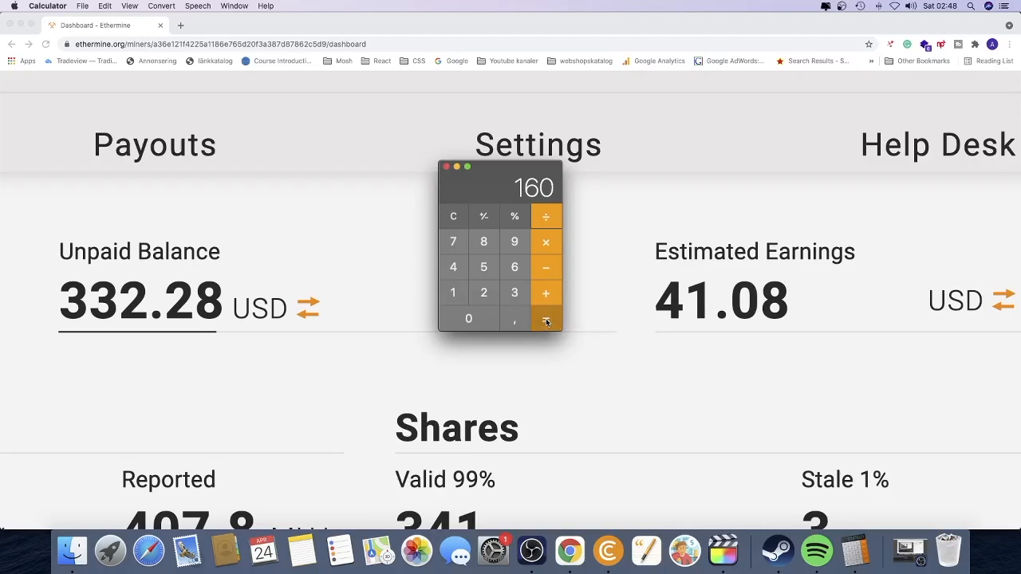
left_click(545, 319)
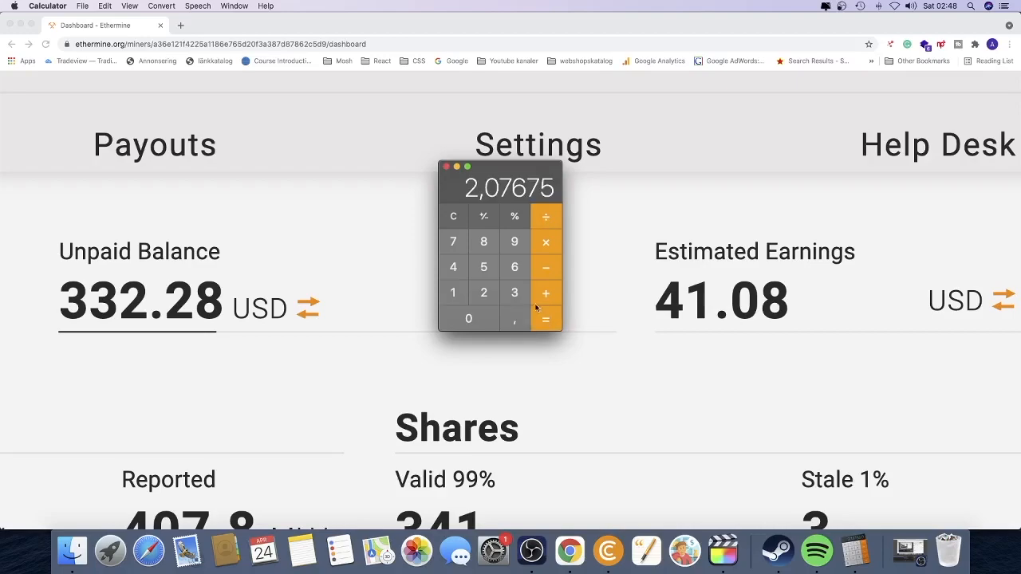
mouse_move(490, 201)
type("24")
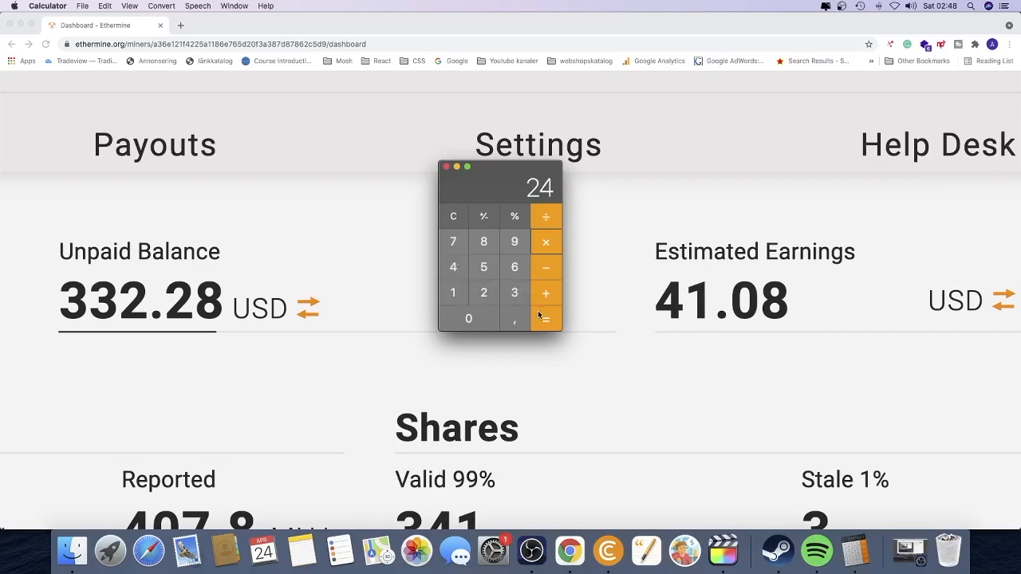
left_click(545, 319)
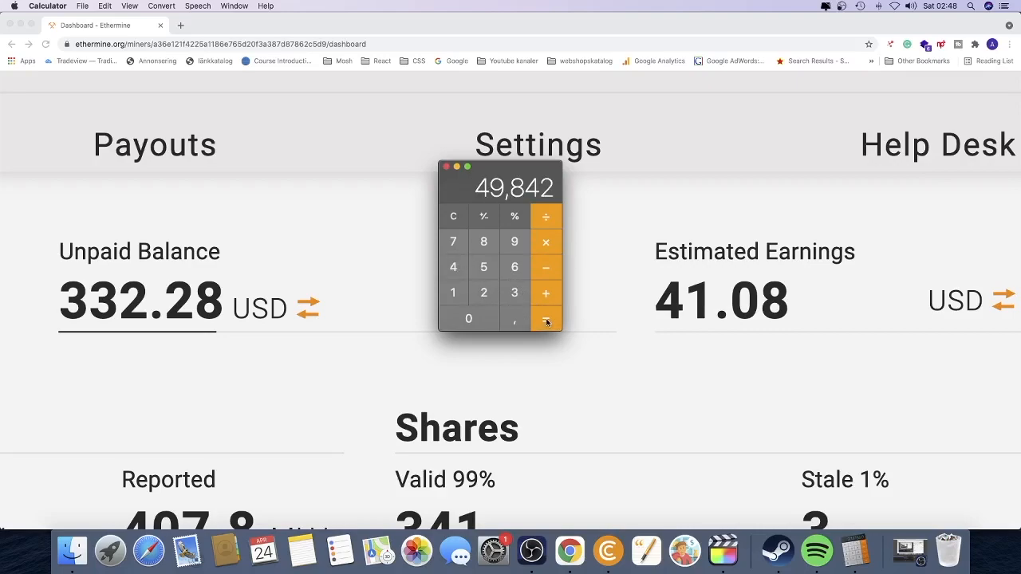
mouse_move(495, 206)
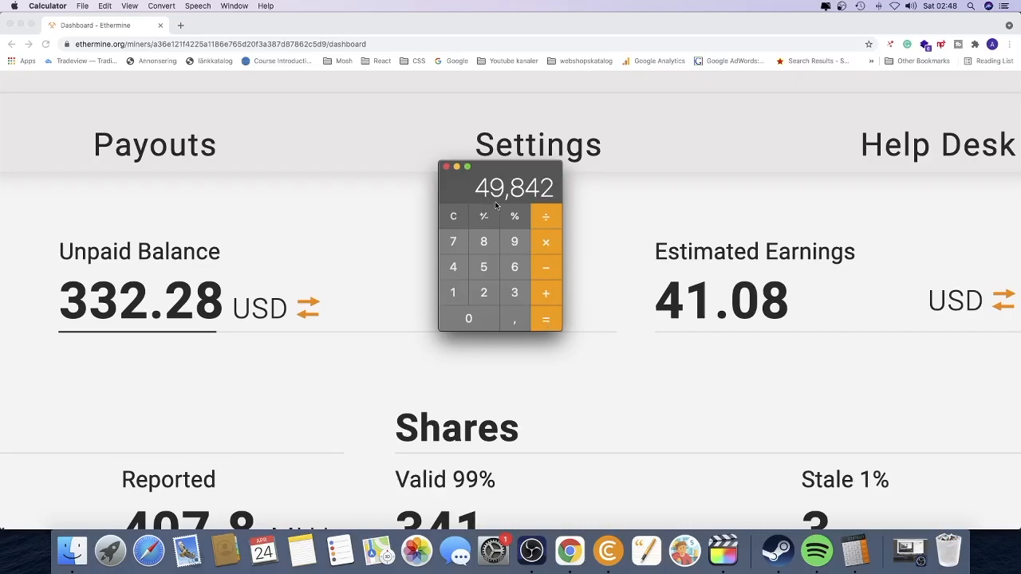
mouse_move(514, 201)
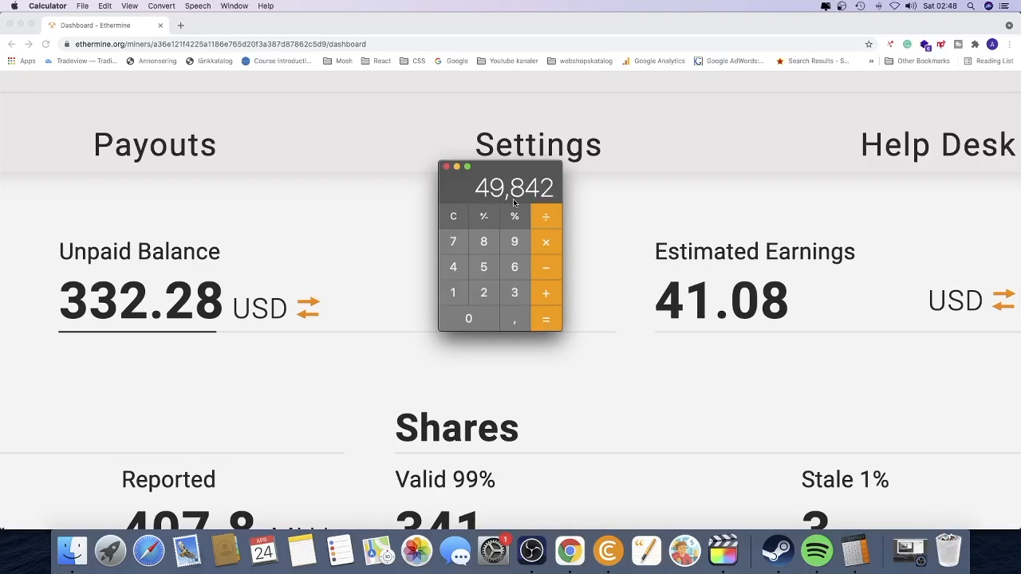
mouse_move(695, 271)
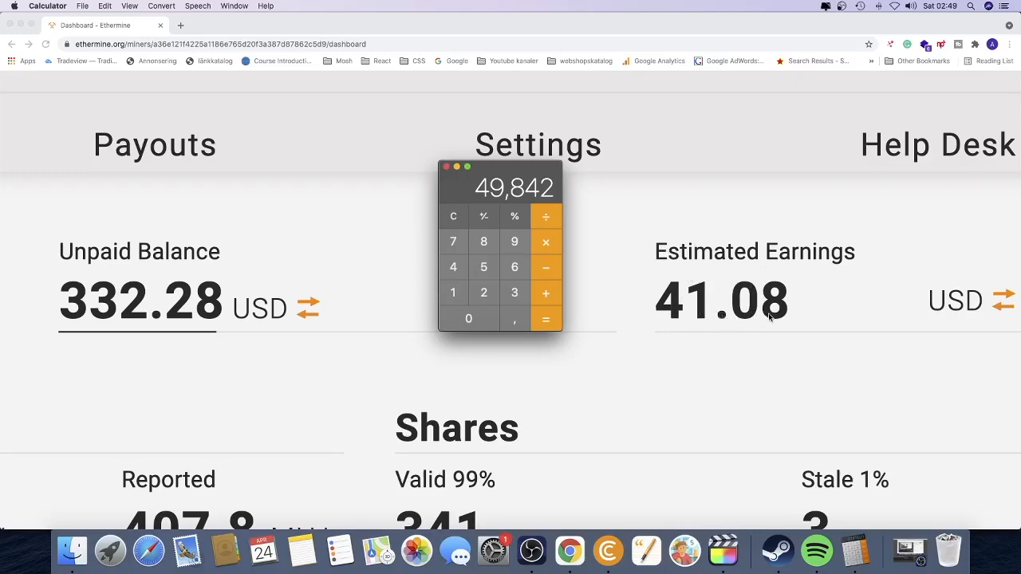
mouse_move(700, 310)
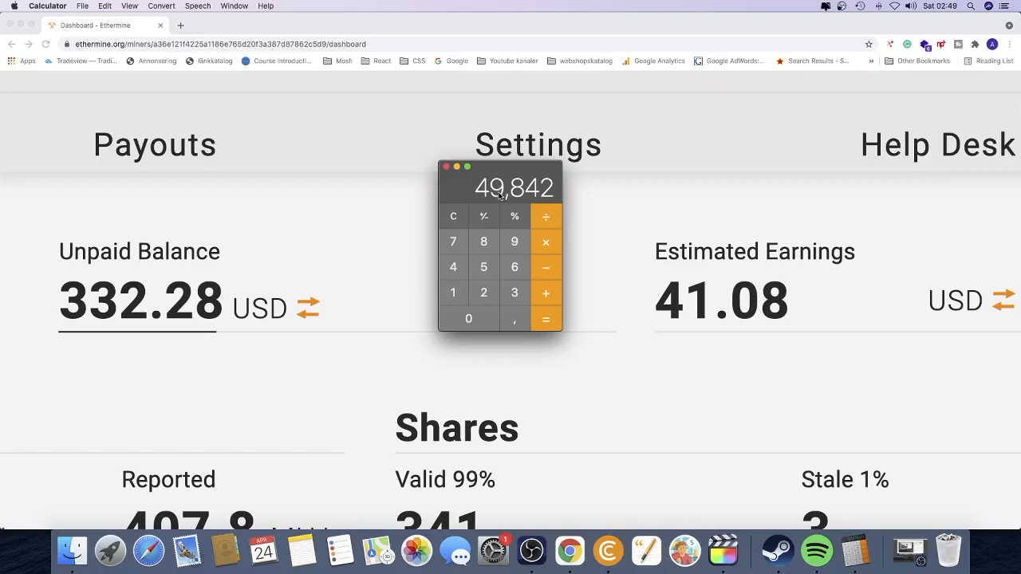
mouse_move(526, 201)
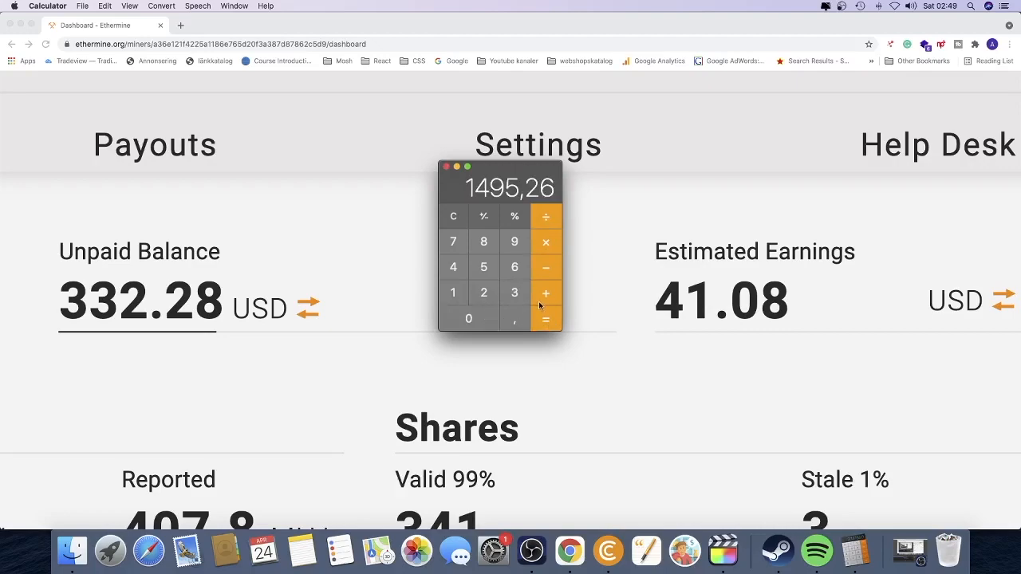
mouse_move(467, 204)
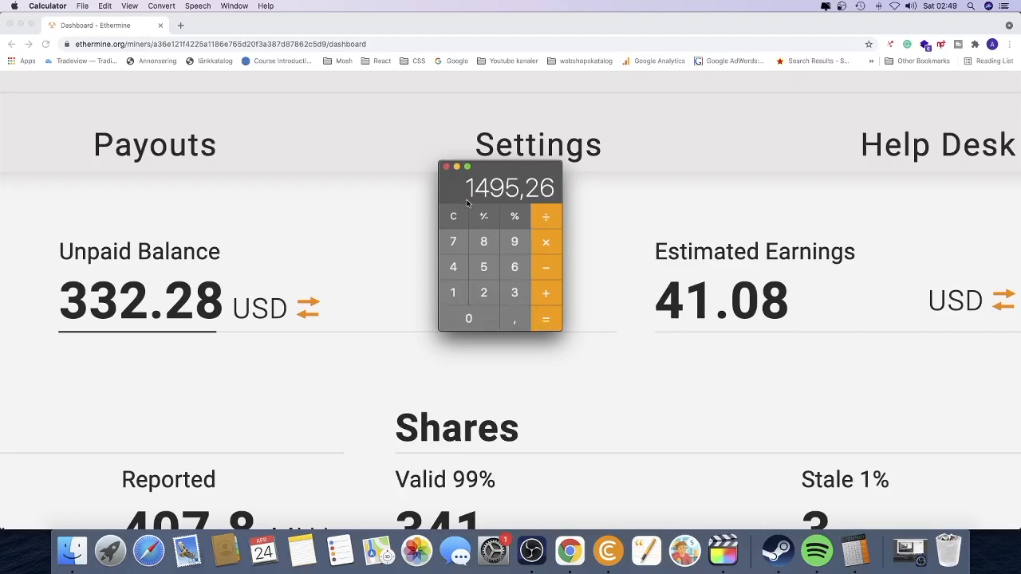
mouse_move(498, 205)
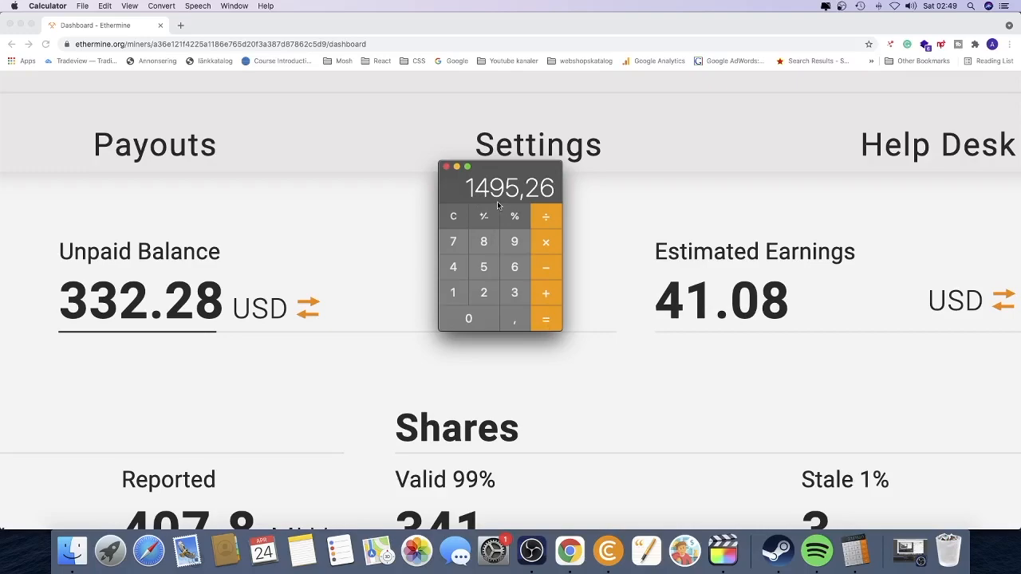